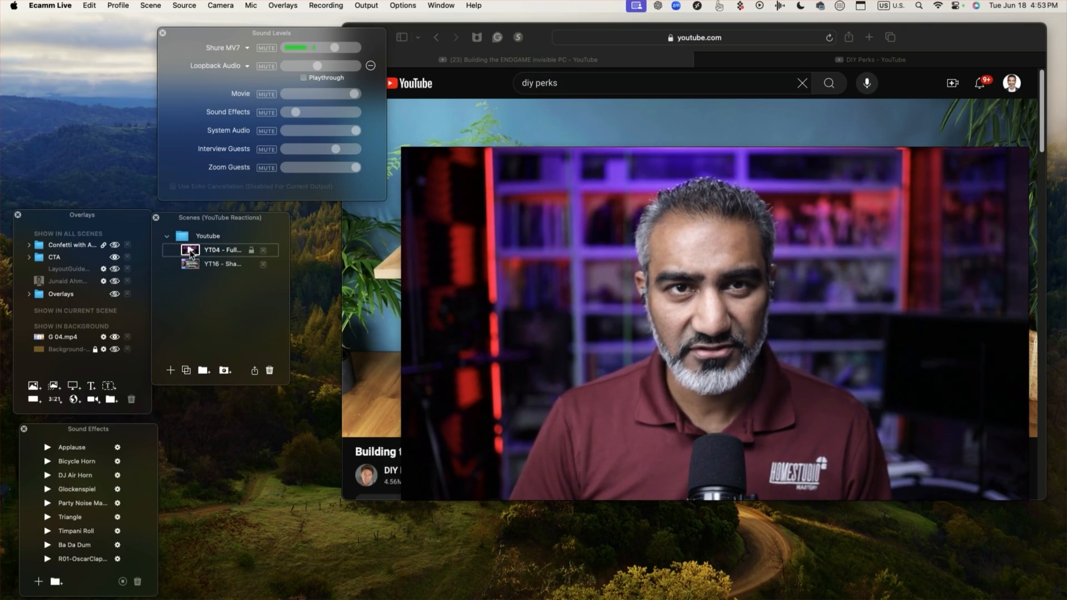
# Step: Select the YT04 scene and move the Sound Levels panel out of the way
pyautogui.click(224, 265)
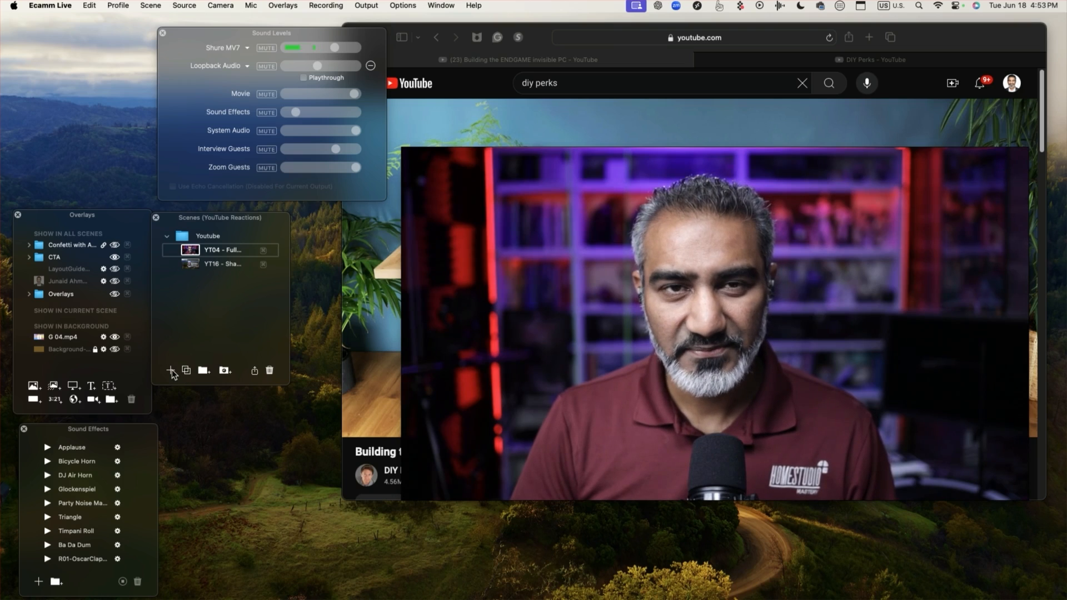
pyautogui.moveTo(170, 370)
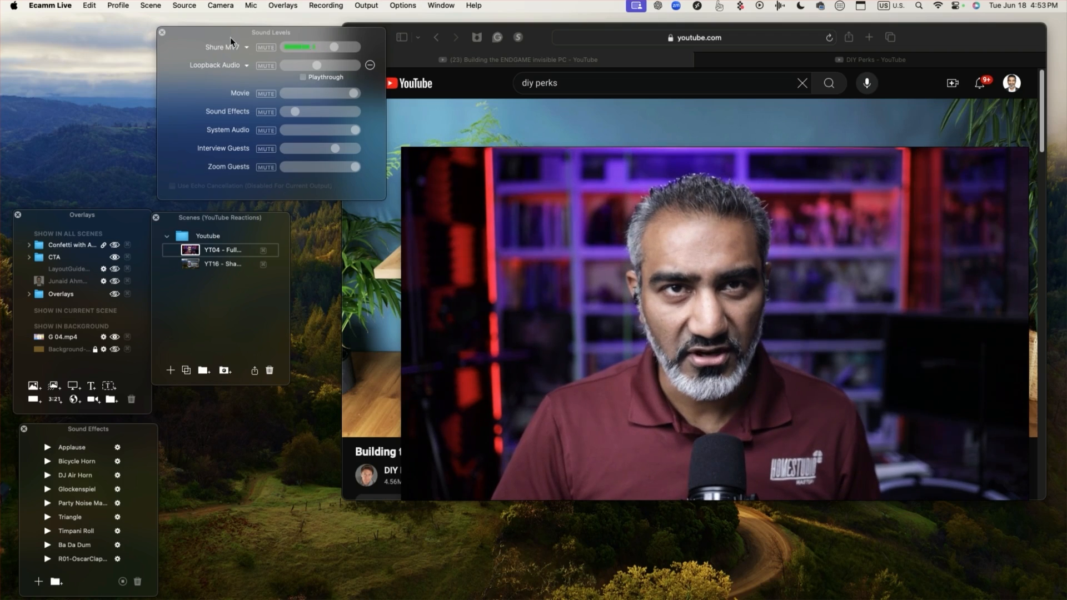
pyautogui.moveTo(270, 32); pyautogui.dragTo(215, 30)
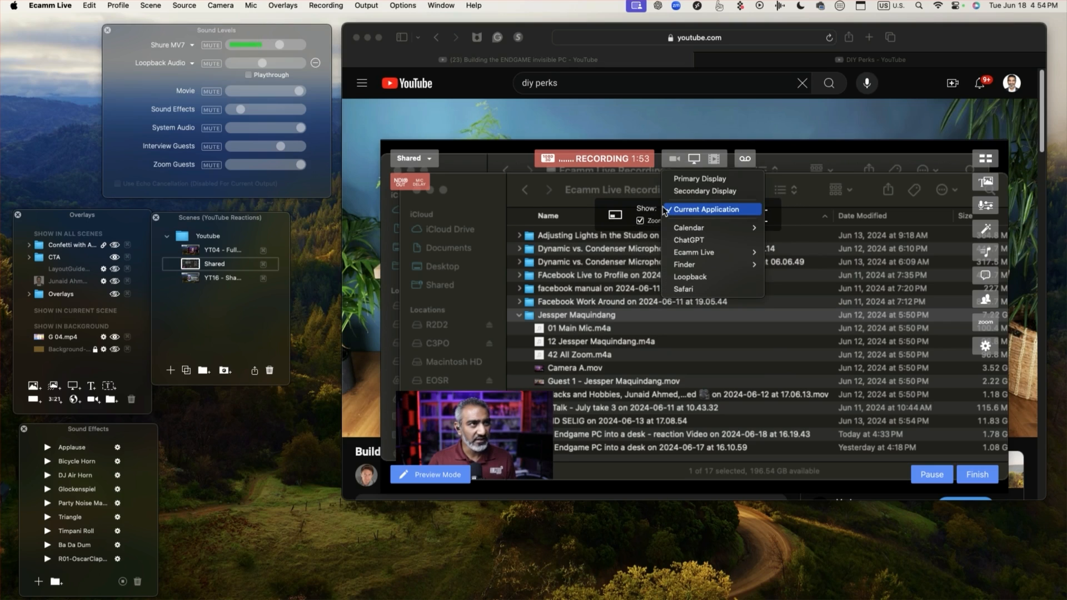
pyautogui.moveTo(682, 289)
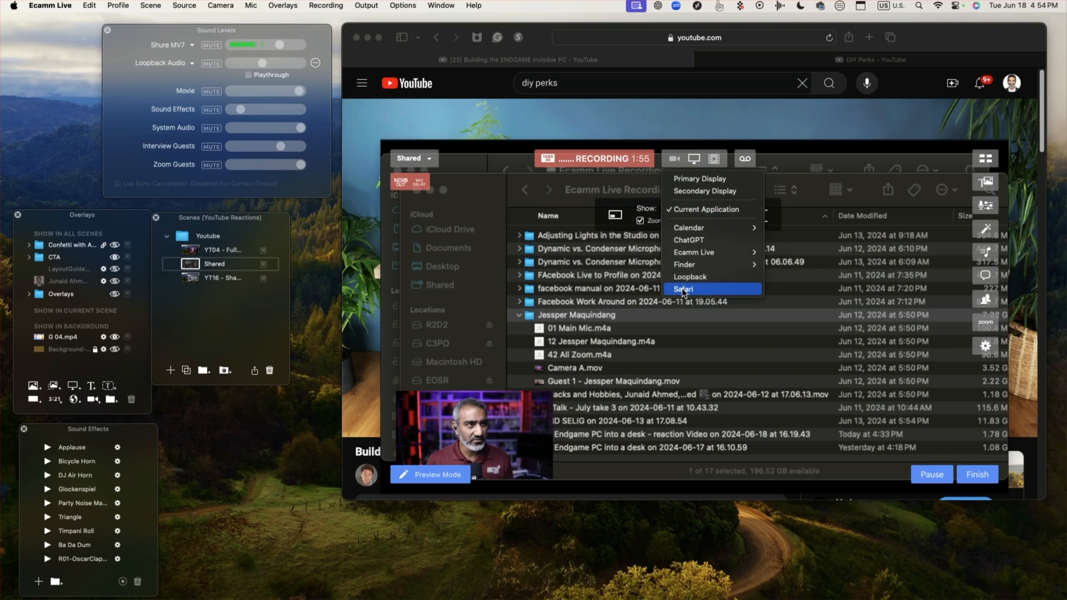
# Step: Set the screen share to capture the Safari window with the YouTube page
pyautogui.click(682, 289)
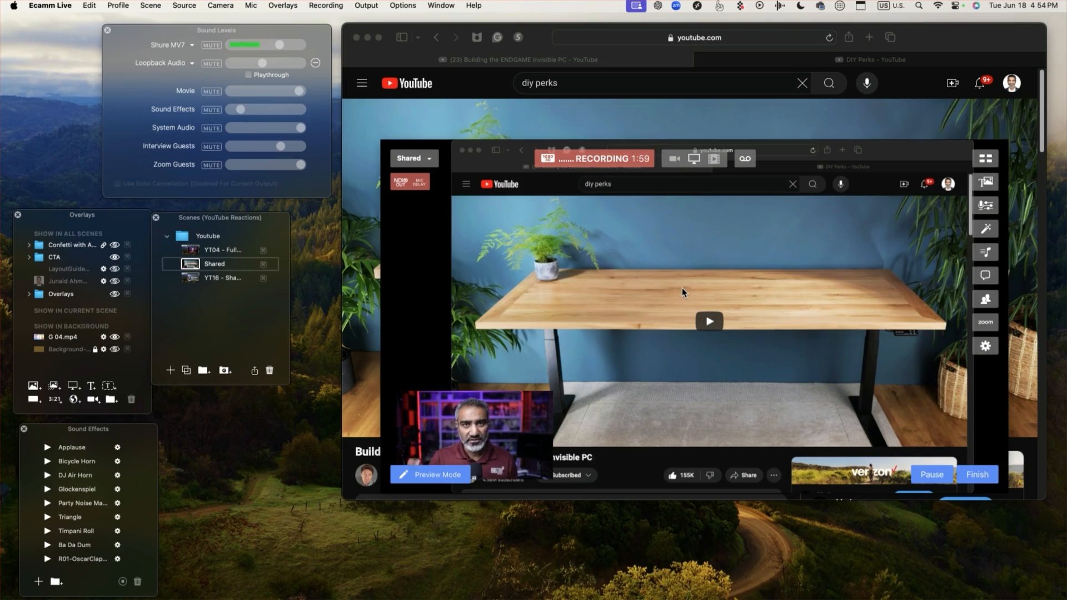
pyautogui.click(693, 158)
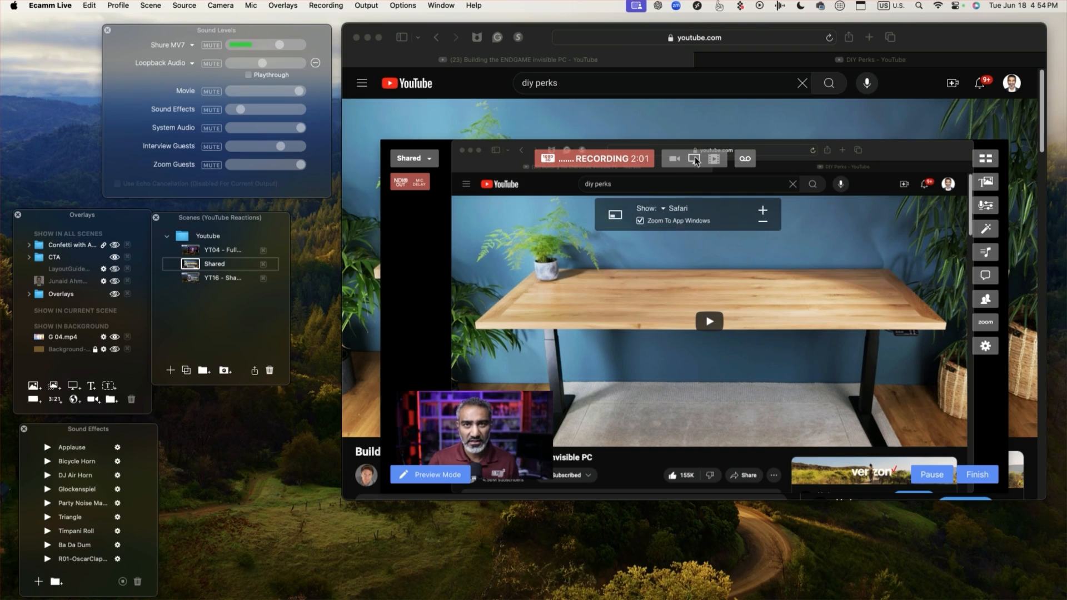
pyautogui.moveTo(695, 161)
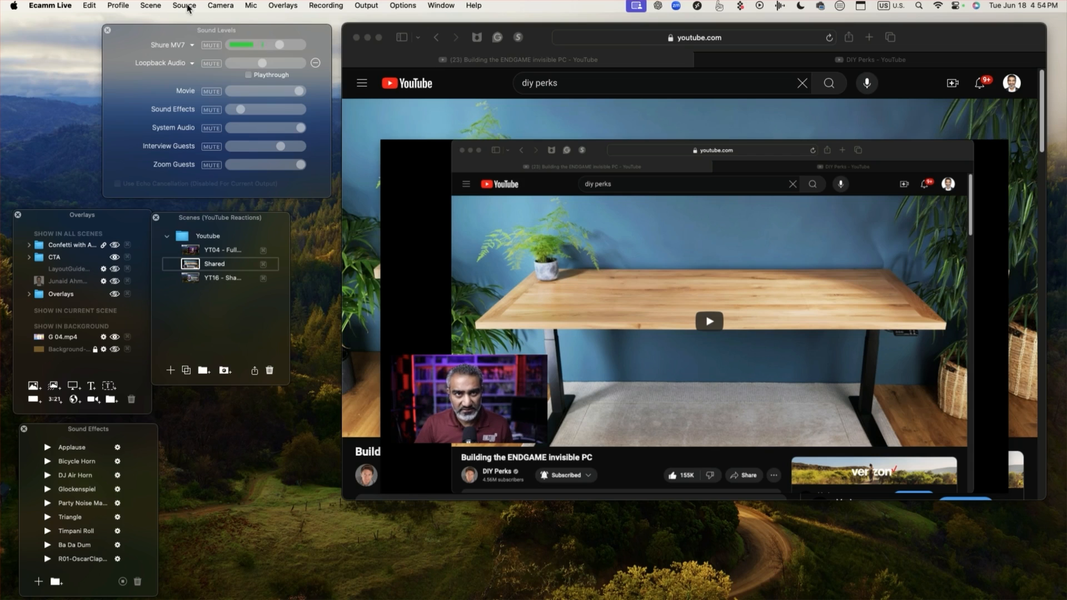
# Step: Make the Shared scene's source Blank and add a new camera overlay
pyautogui.click(184, 6)
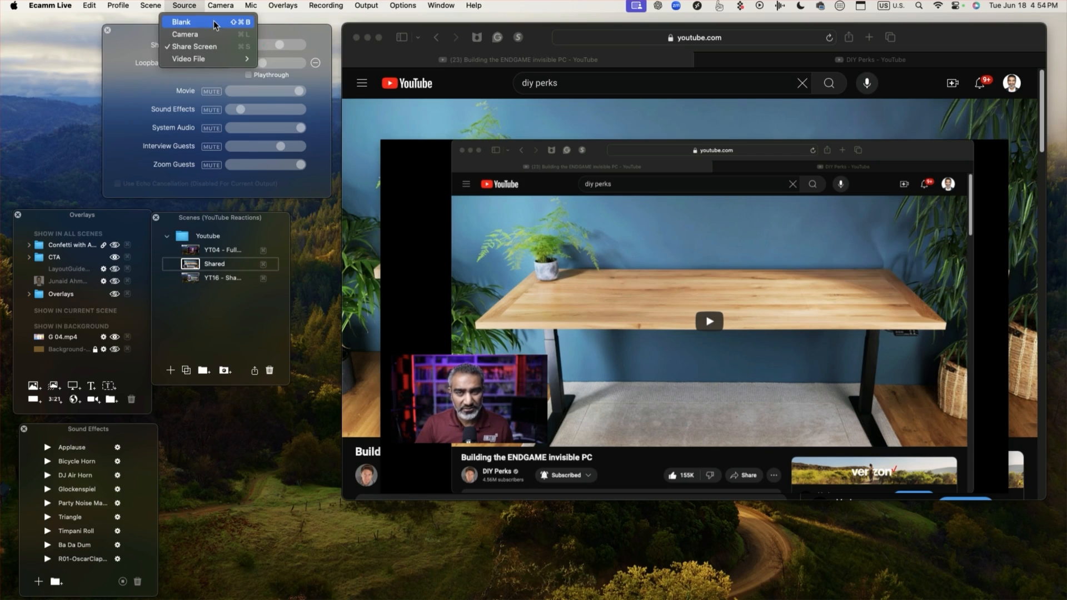
pyautogui.click(180, 21)
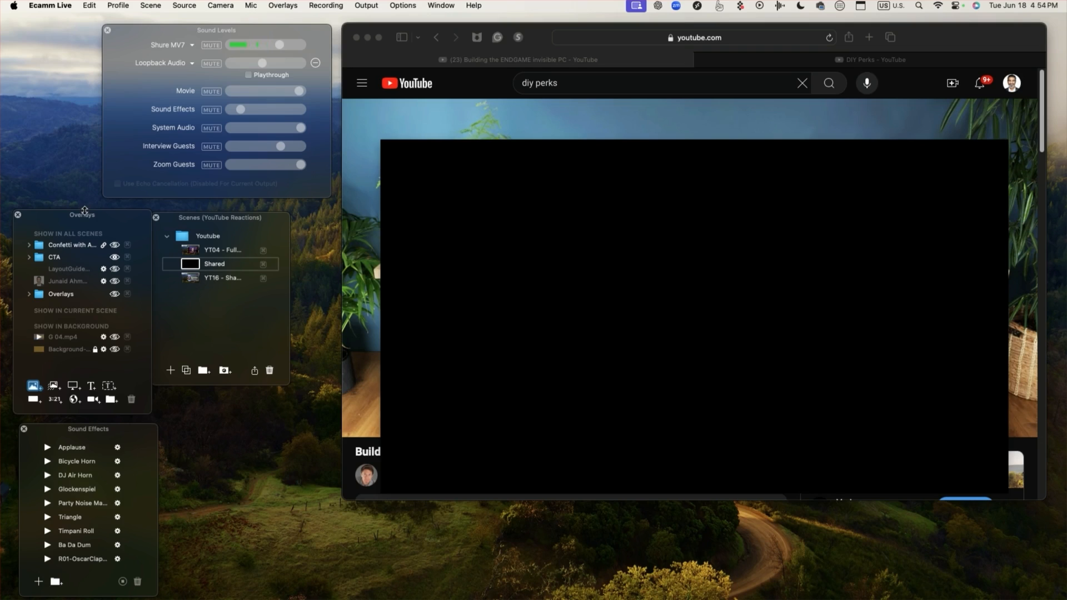
pyautogui.moveTo(81, 214); pyautogui.dragTo(82, 134)
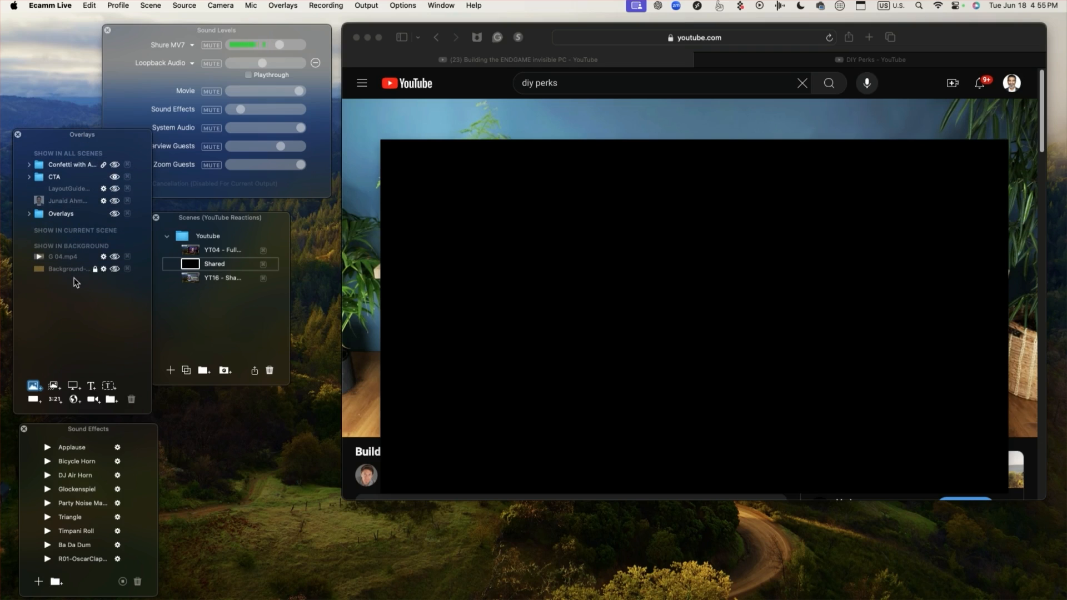
pyautogui.moveTo(60, 381)
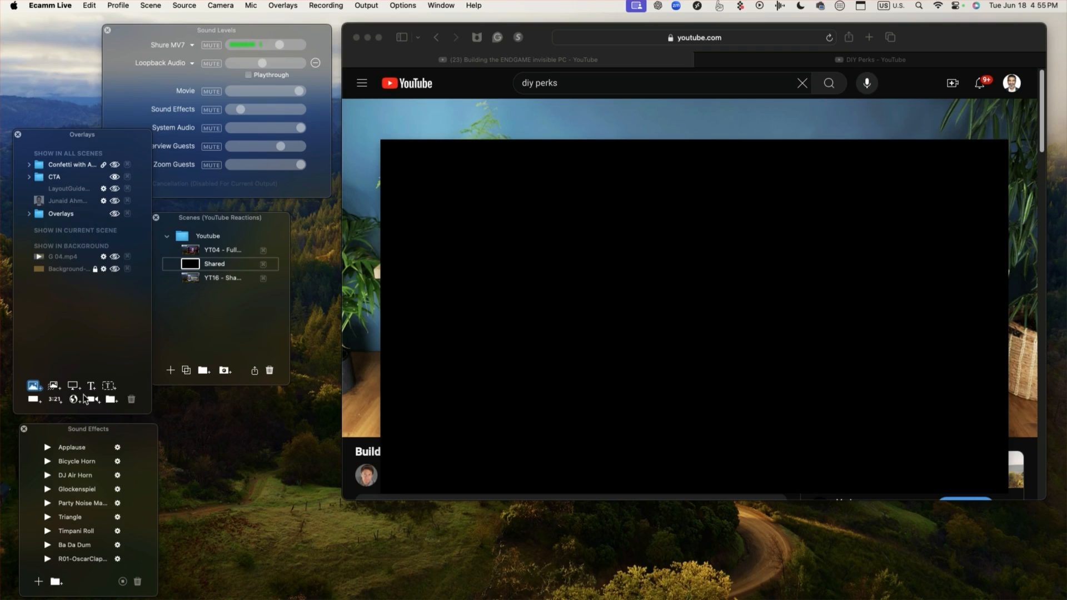
pyautogui.moveTo(92, 399)
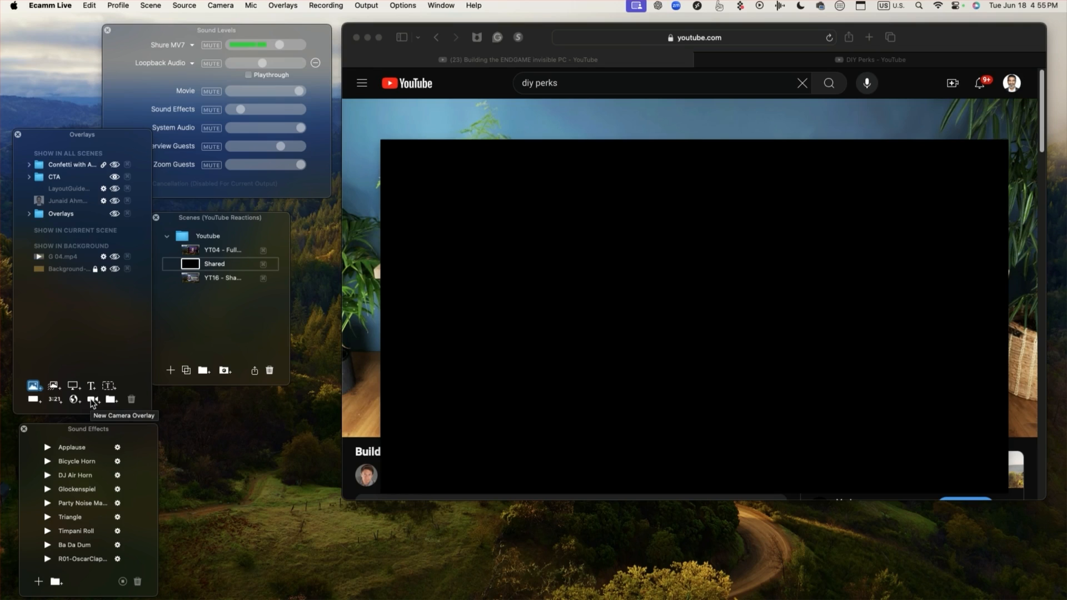
pyautogui.click(94, 398)
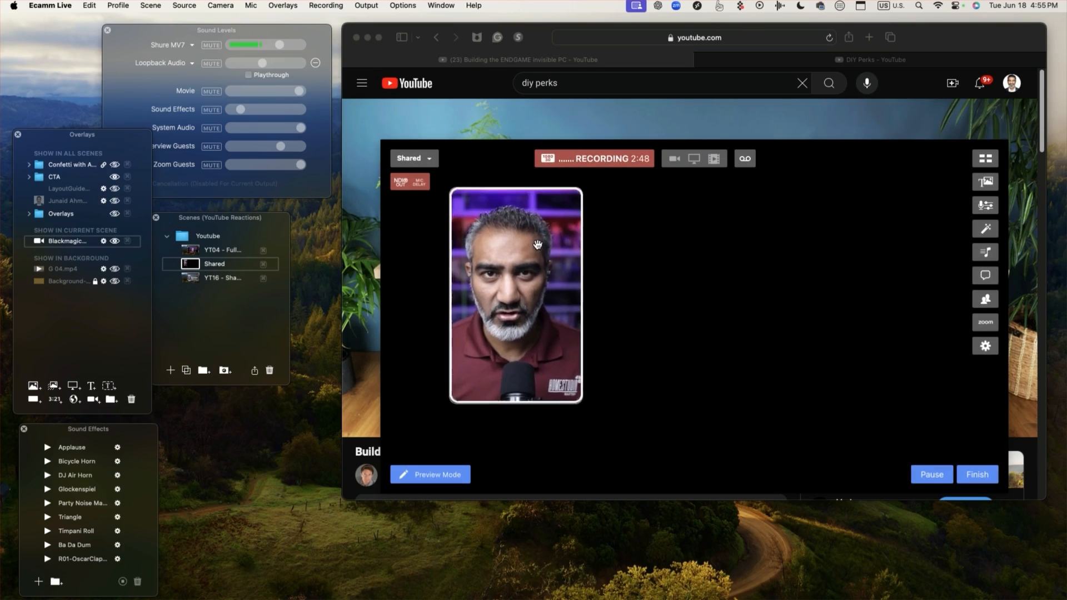
# Step: Reposition the camera overlay on the canvas toward the centre
pyautogui.moveTo(514, 294); pyautogui.dragTo(489, 313)
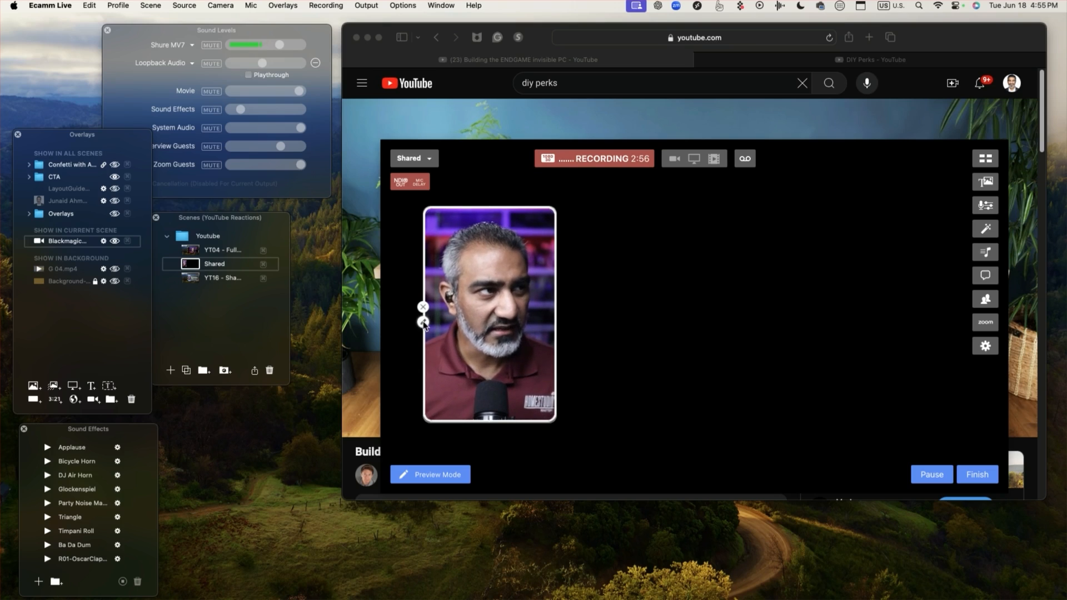
pyautogui.moveTo(488, 313); pyautogui.dragTo(653, 313)
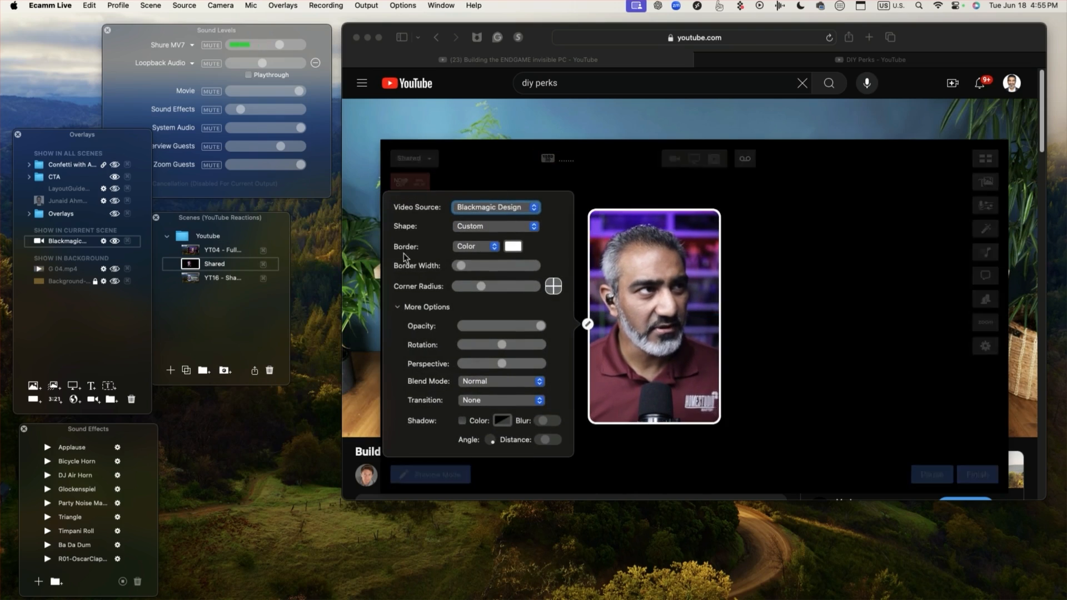
# Step: Set the camera overlay shape to Tall (9:16)
pyautogui.click(494, 206)
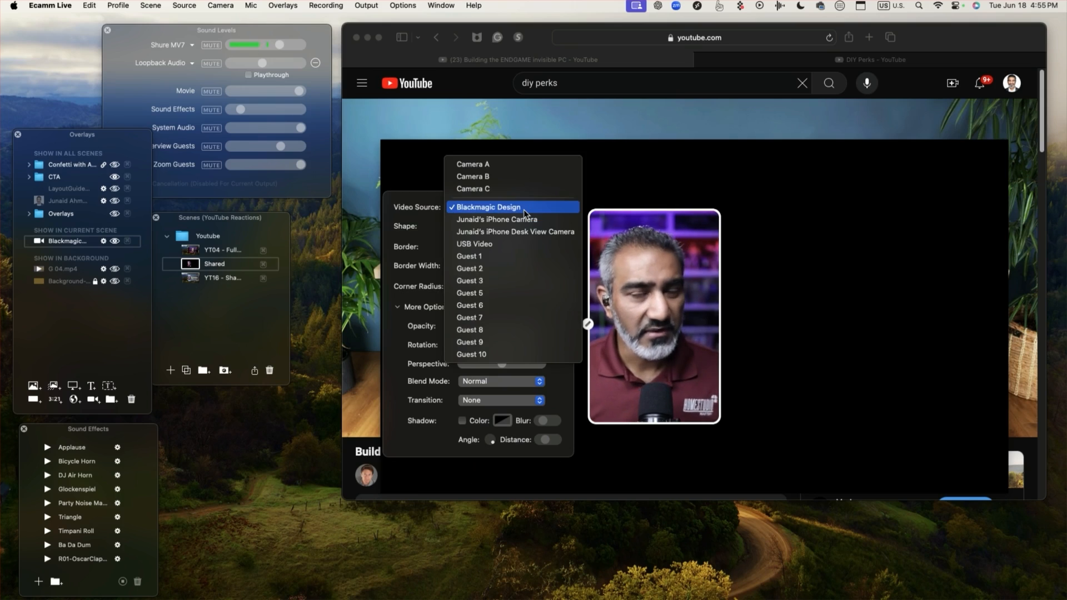
pyautogui.click(500, 226)
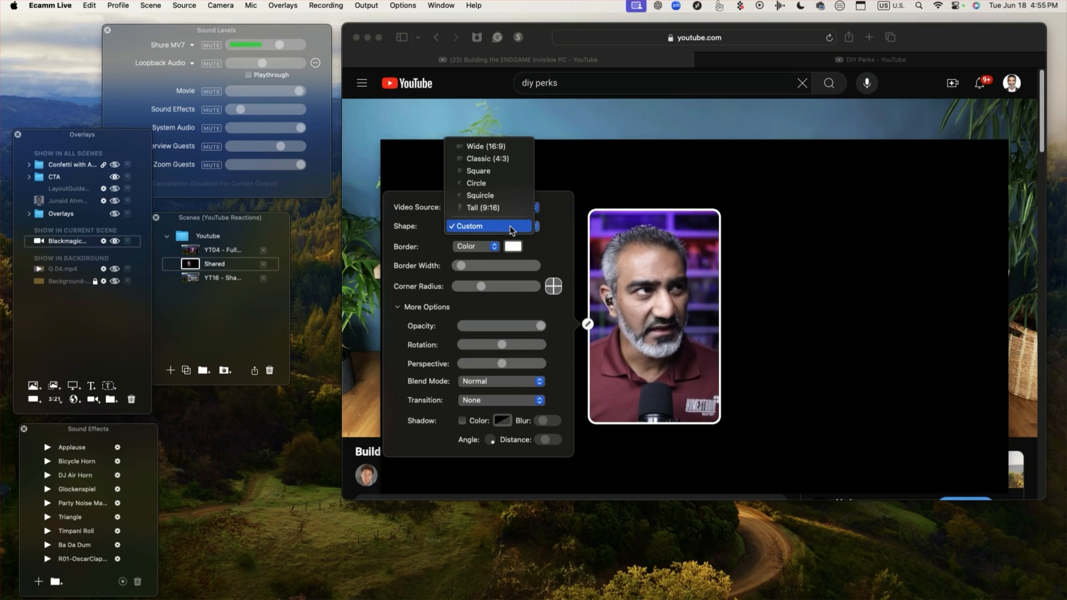
pyautogui.click(469, 226)
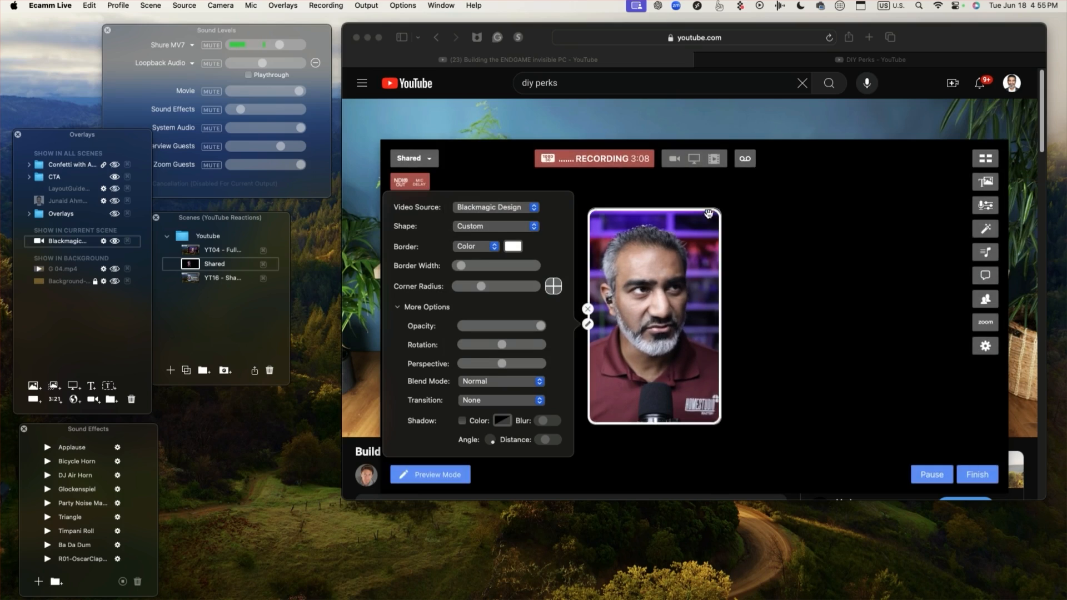
pyautogui.click(494, 226)
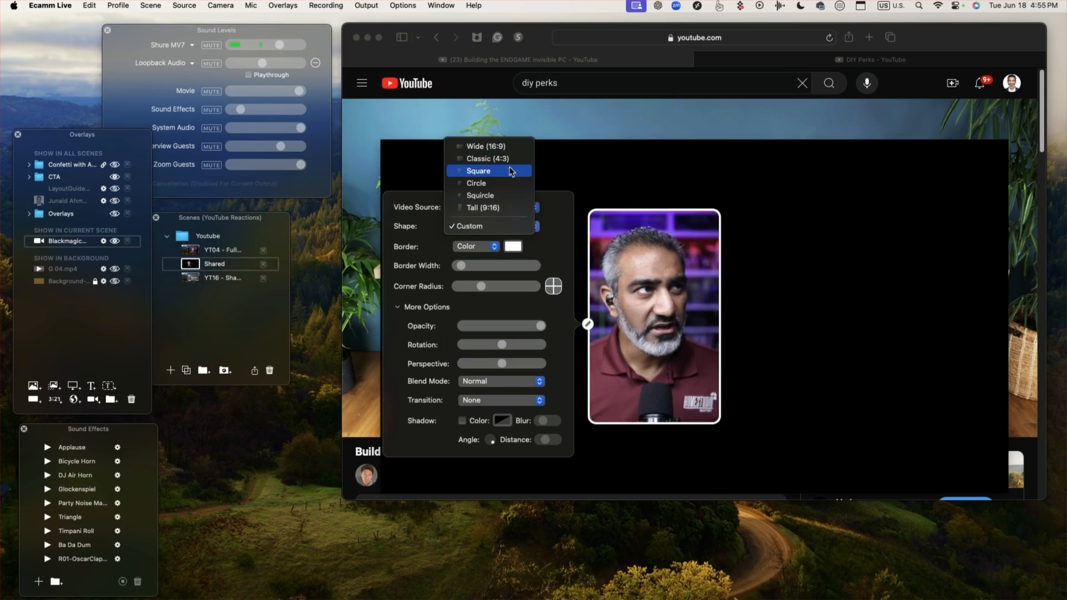
pyautogui.click(478, 172)
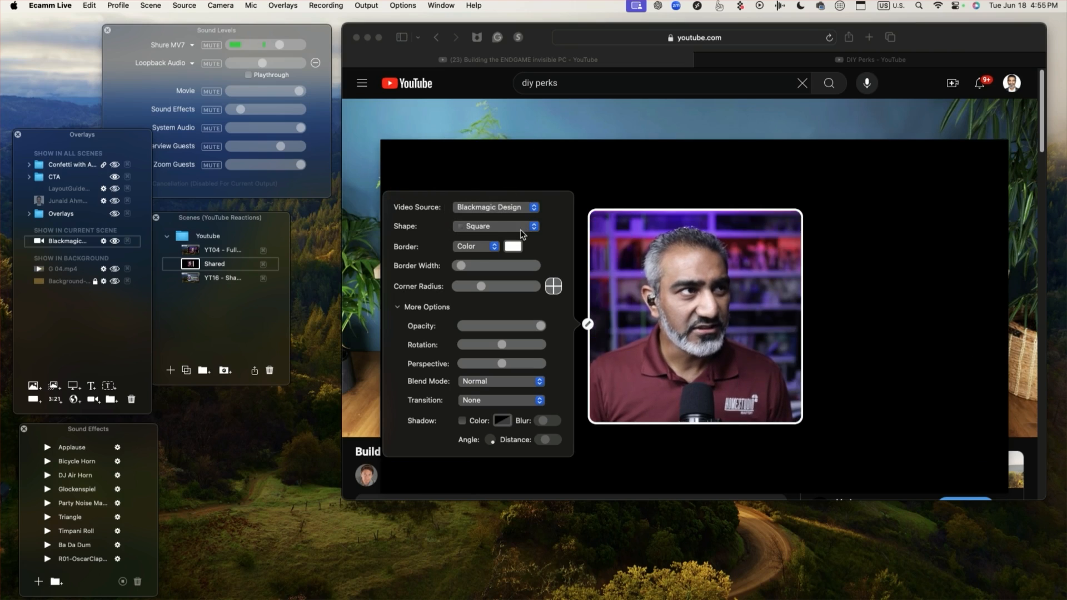
pyautogui.click(496, 226)
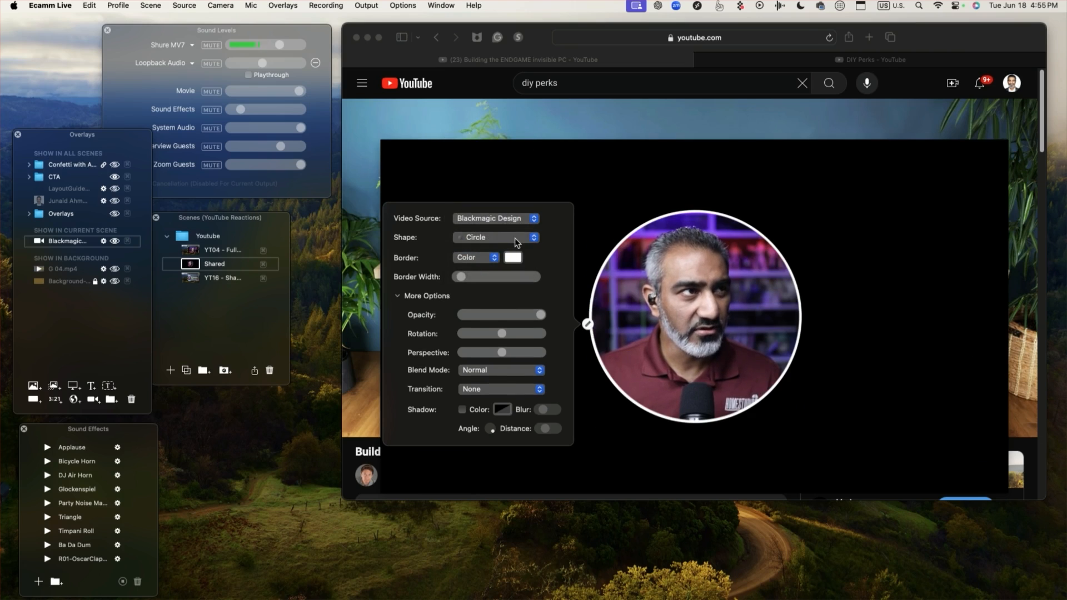
pyautogui.click(495, 237)
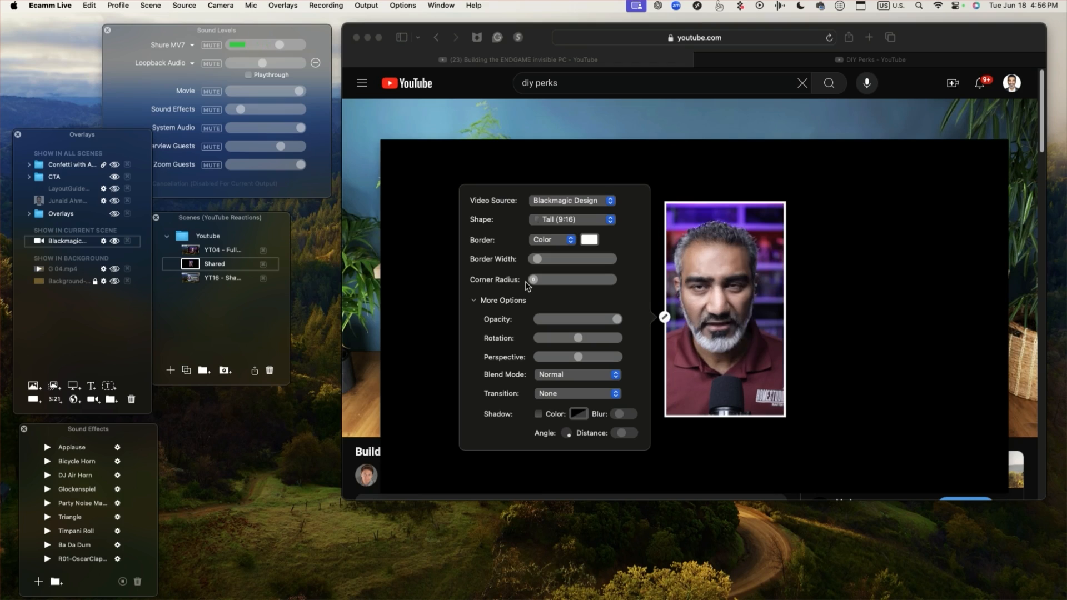
# Step: Round the tall camera frame's corners to a medium corner radius
pyautogui.moveTo(535, 279); pyautogui.dragTo(610, 279)
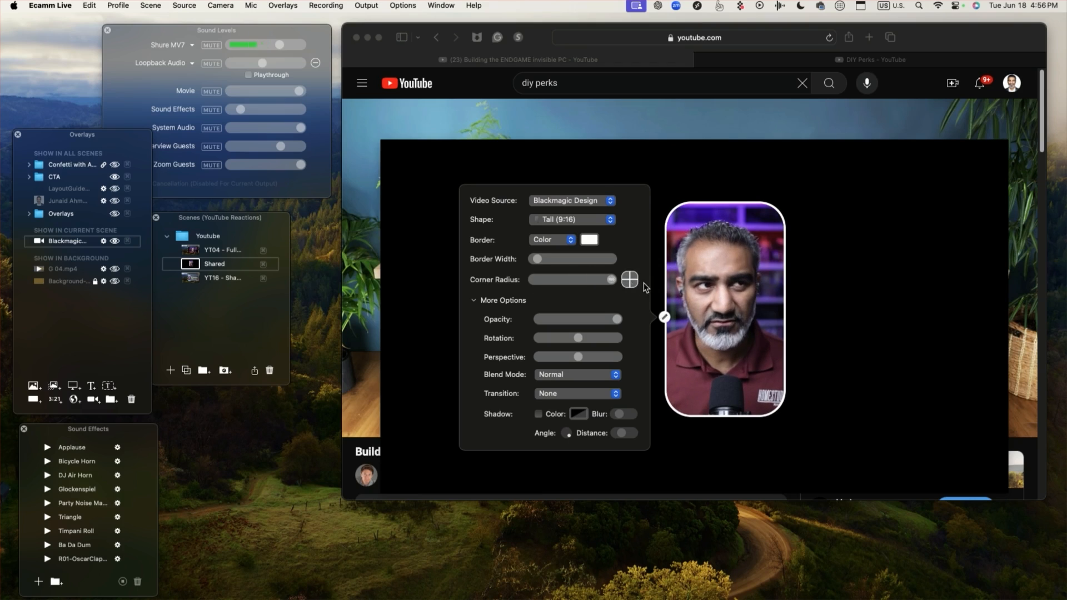
pyautogui.moveTo(610, 280); pyautogui.dragTo(552, 280)
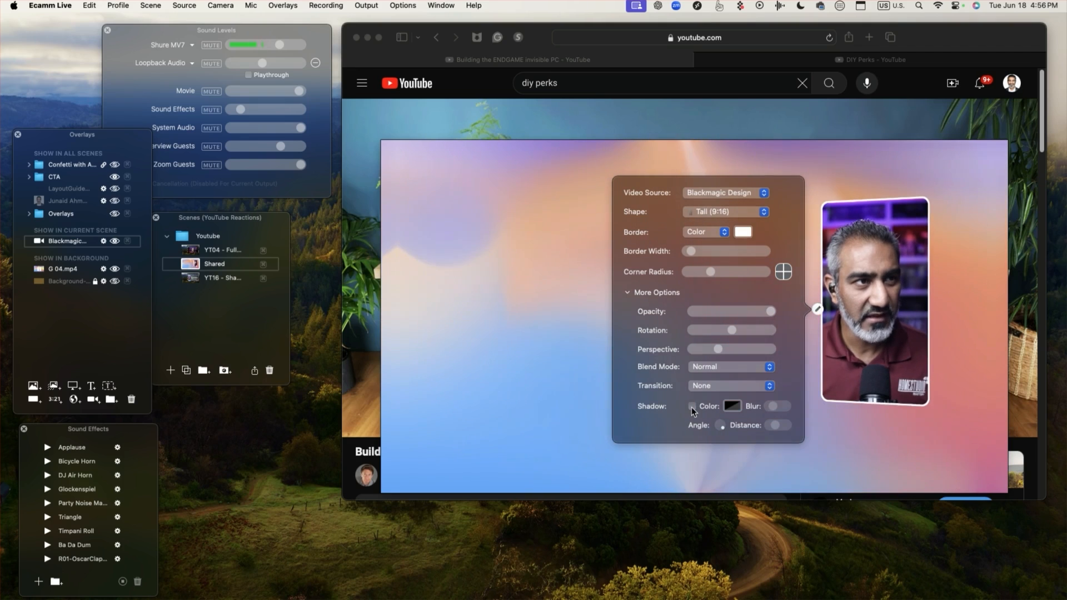
# Step: Turn on the drop shadow for the camera overlay
pyautogui.click(692, 407)
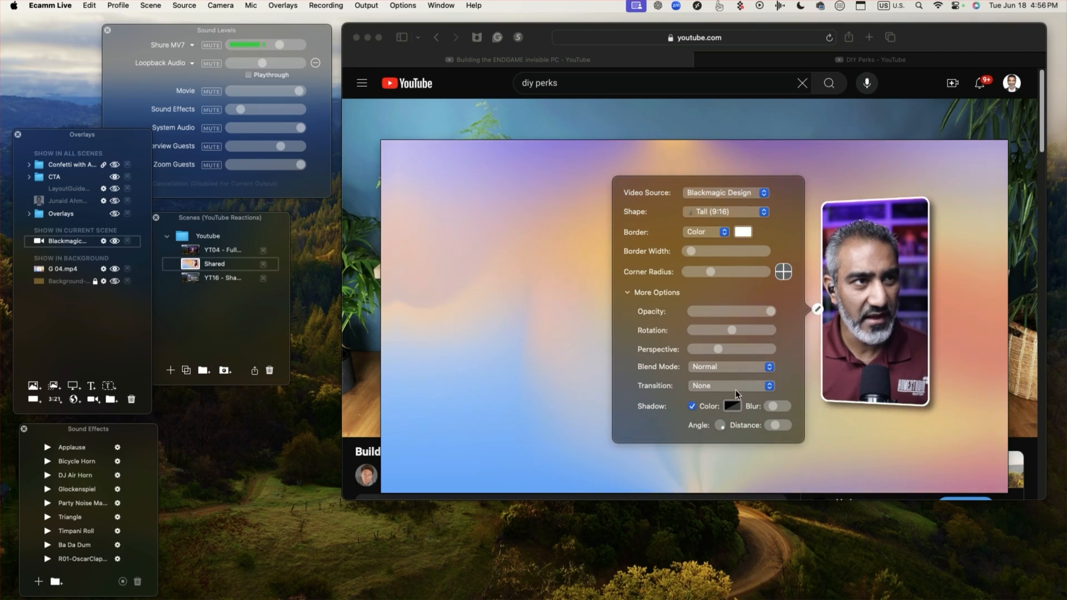
pyautogui.click(692, 407)
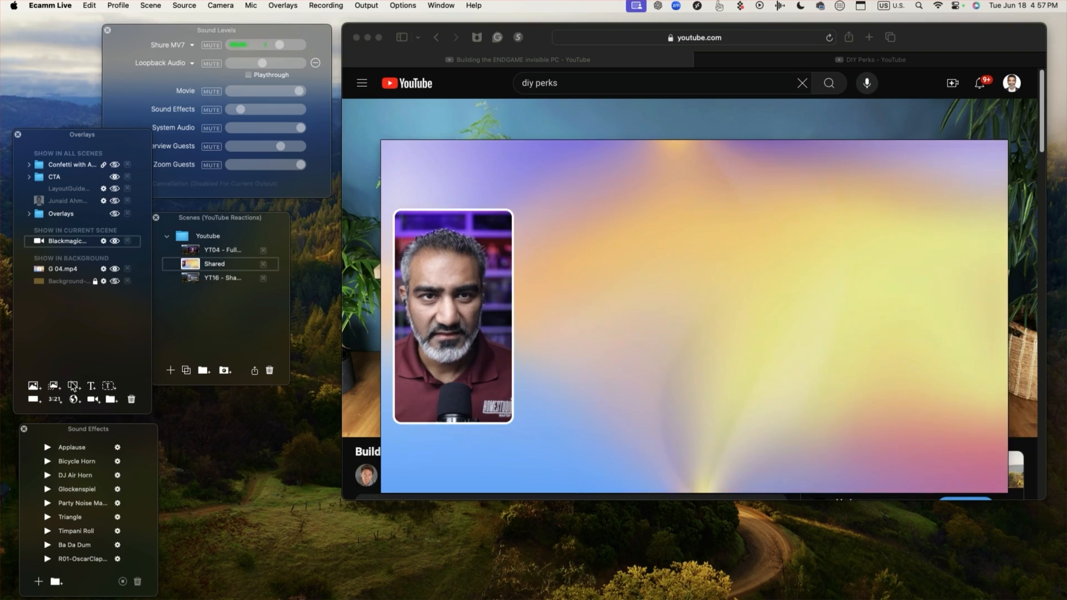
pyautogui.moveTo(72, 386)
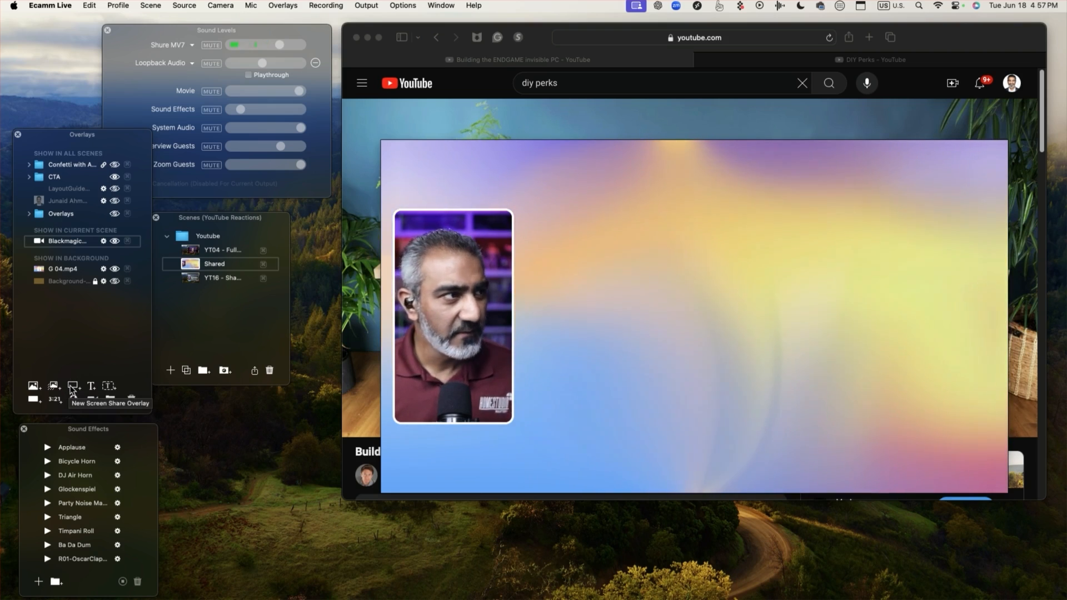
# Step: Add a screen share overlay showing only the Safari window
pyautogui.click(72, 386)
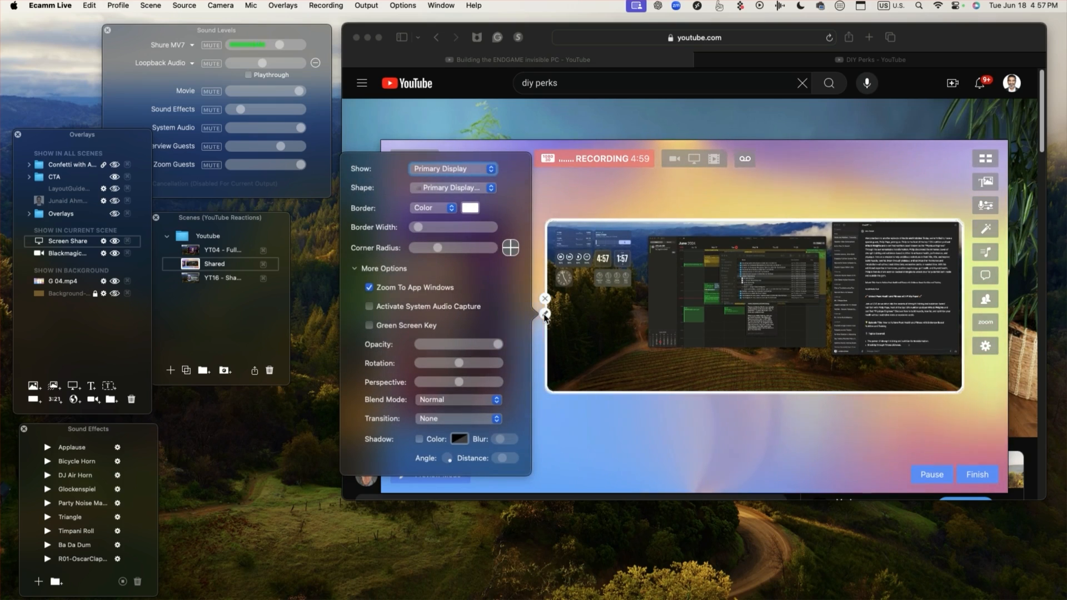
pyautogui.click(451, 168)
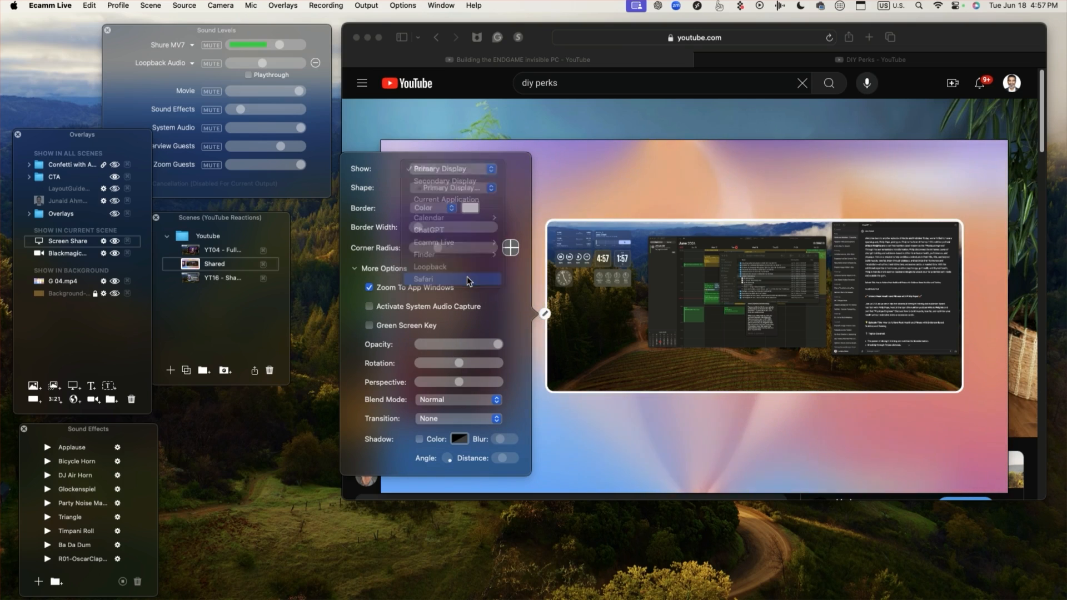
pyautogui.click(422, 280)
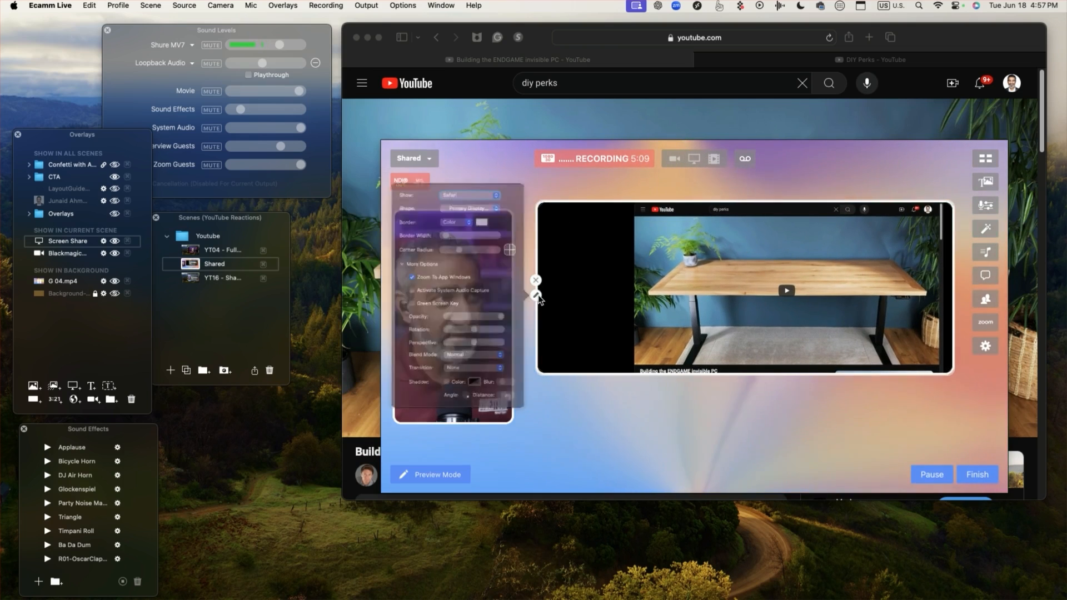
pyautogui.click(468, 207)
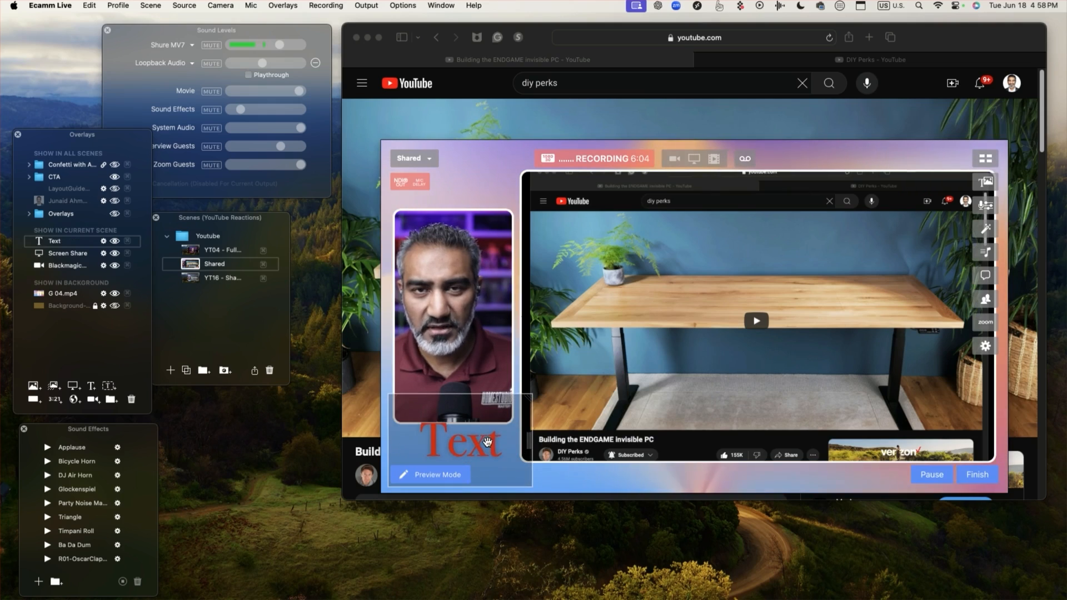
# Step: Hide the new Text overlay in the Overlays list
pyautogui.click(461, 441)
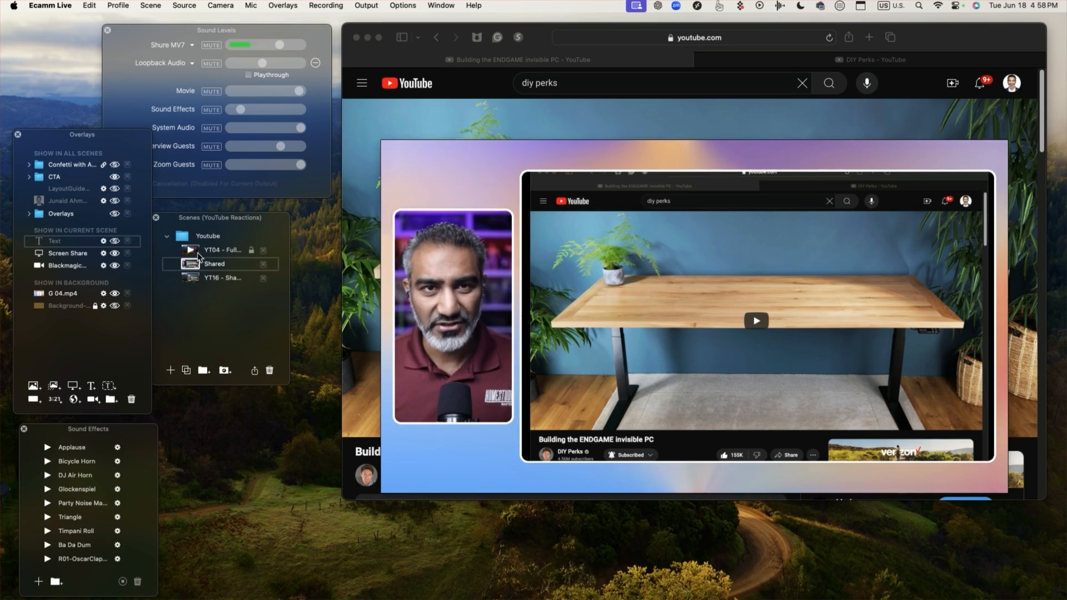
pyautogui.moveTo(193, 264)
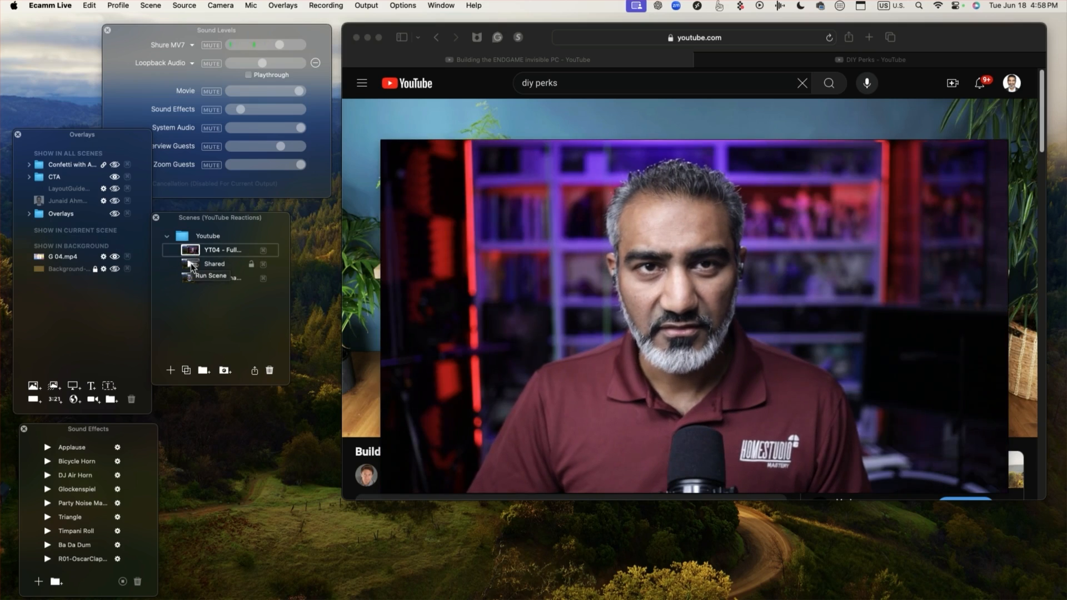
pyautogui.click(215, 265)
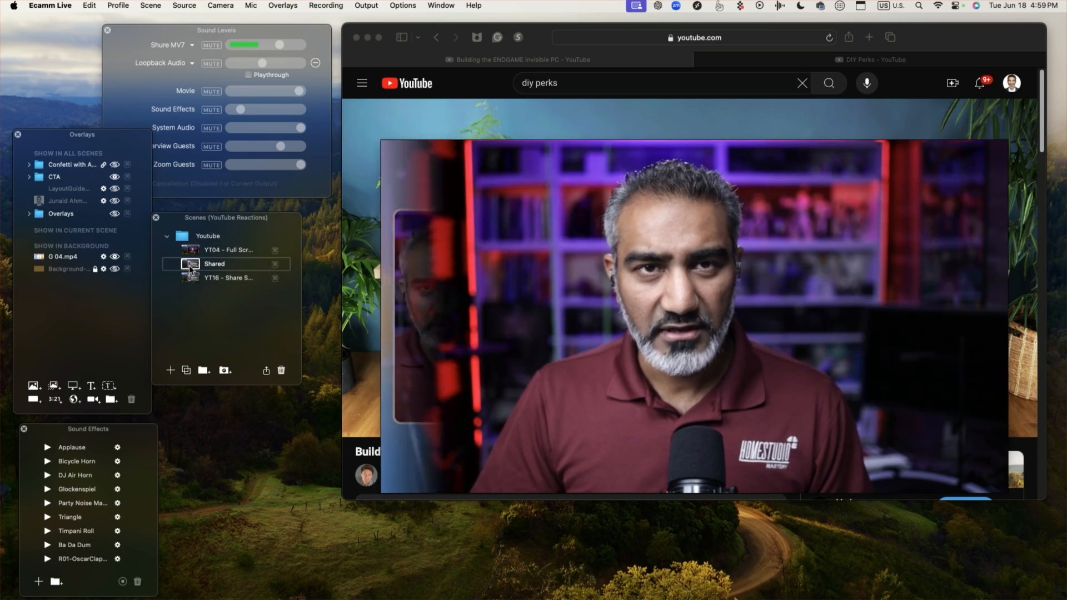
pyautogui.click(227, 250)
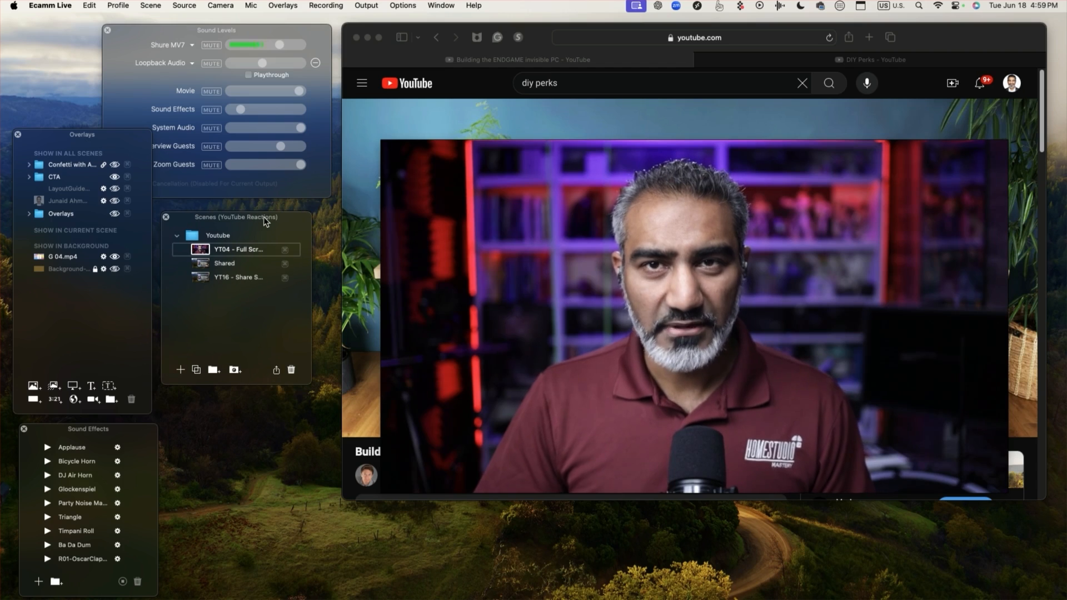
pyautogui.click(224, 264)
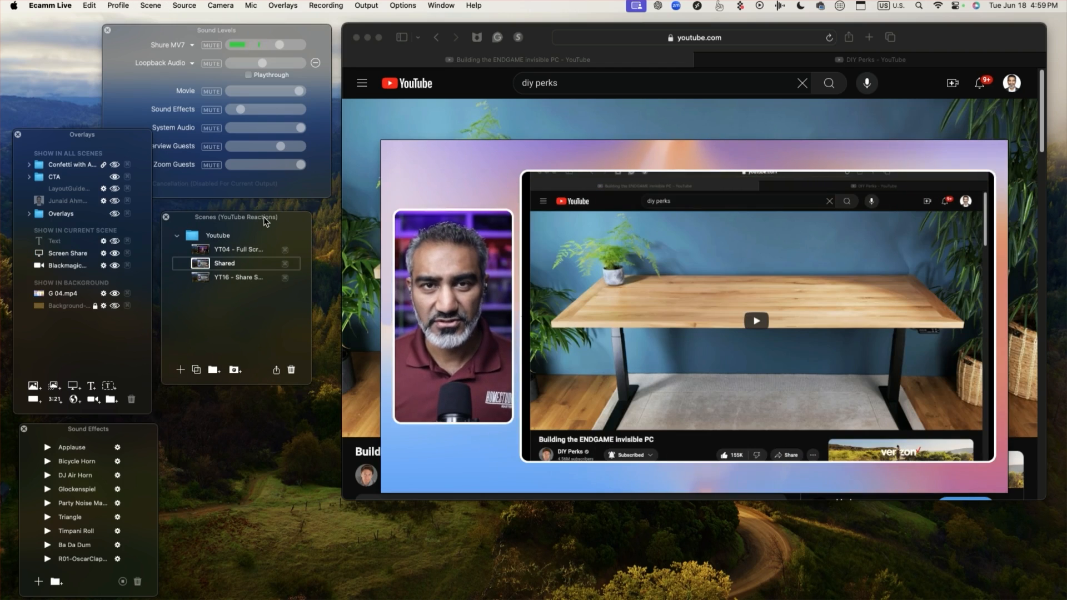
pyautogui.click(238, 248)
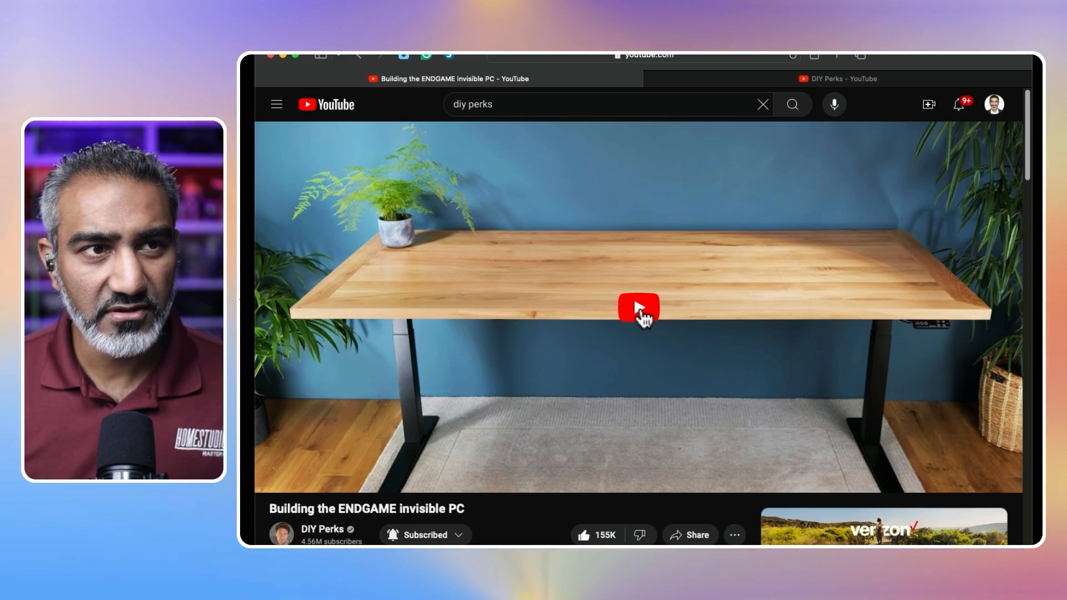
# Step: Start playing the YouTube video in the shared Safari window
pyautogui.click(637, 307)
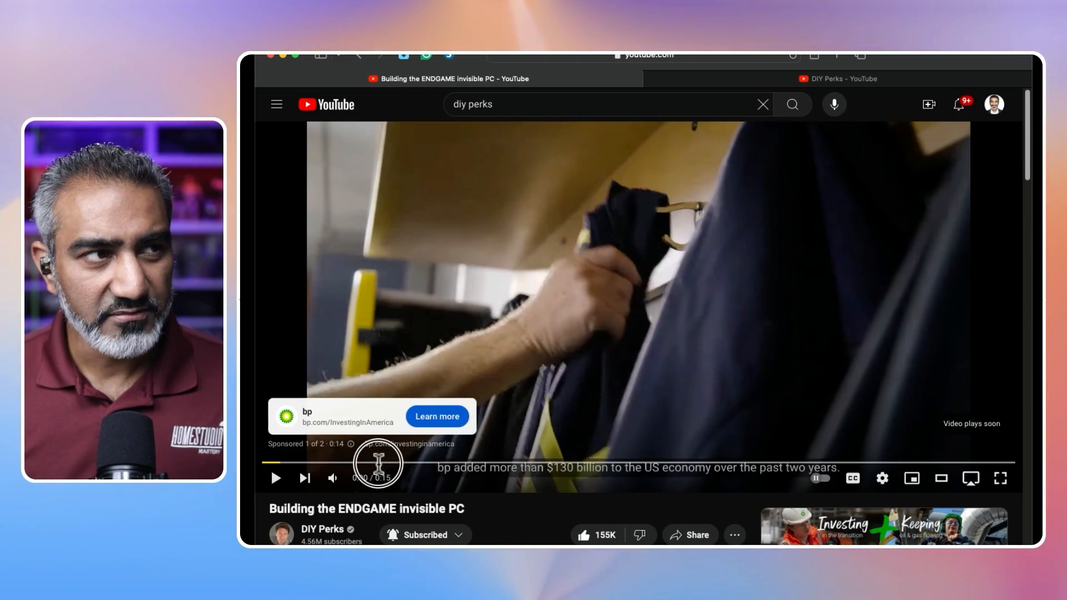